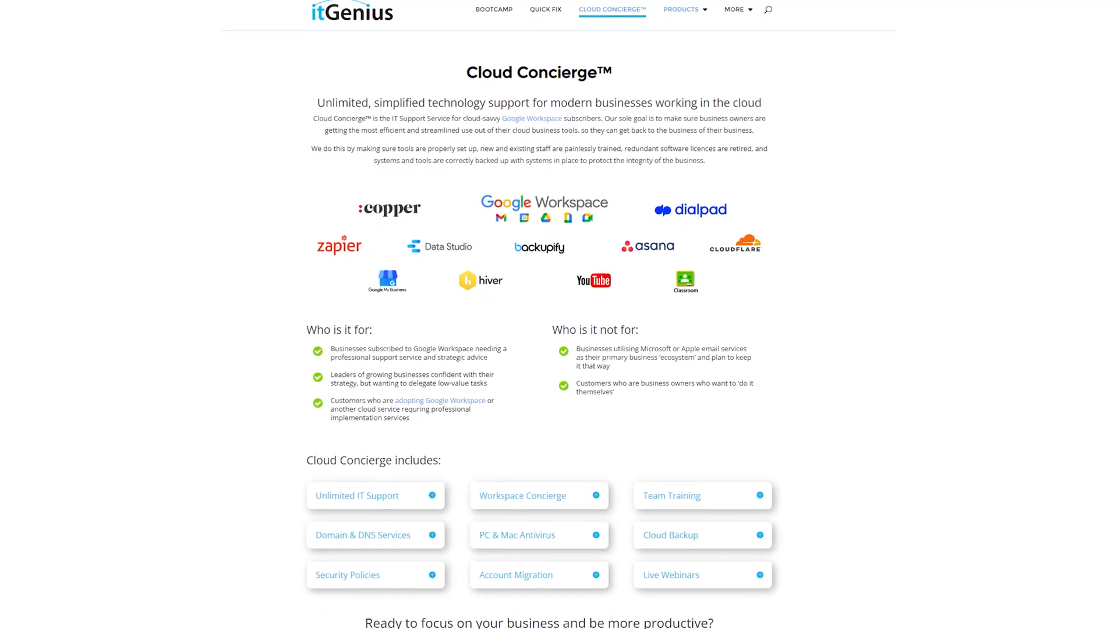
Step: Switch from Cloud Concierge to the Quick Fix Support page and scroll through its services
left_click(545, 10)
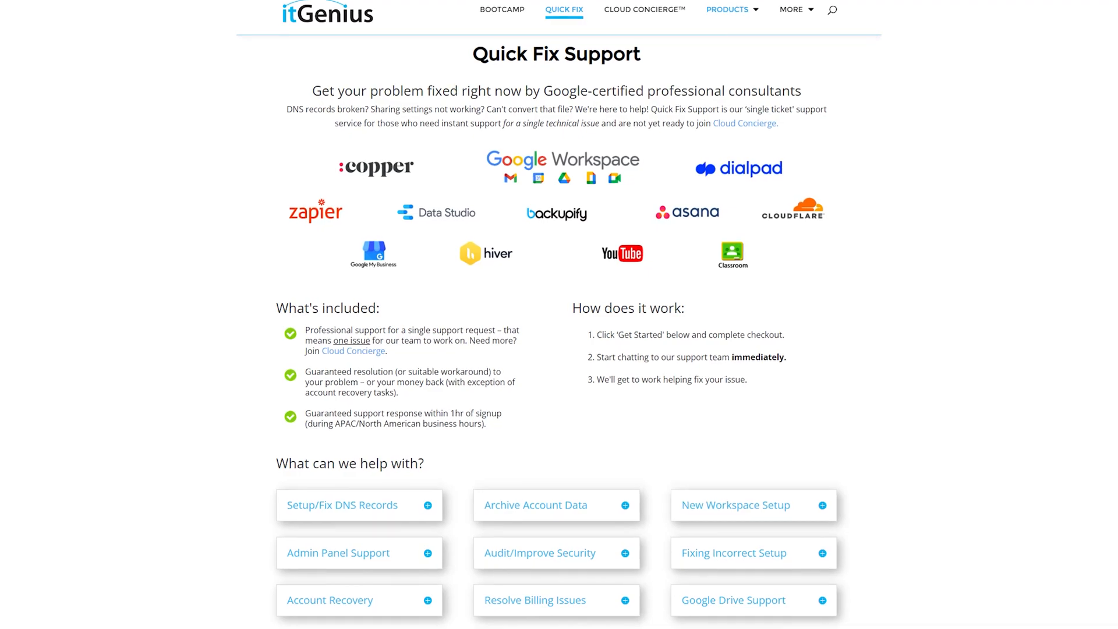
scroll("down", 3)
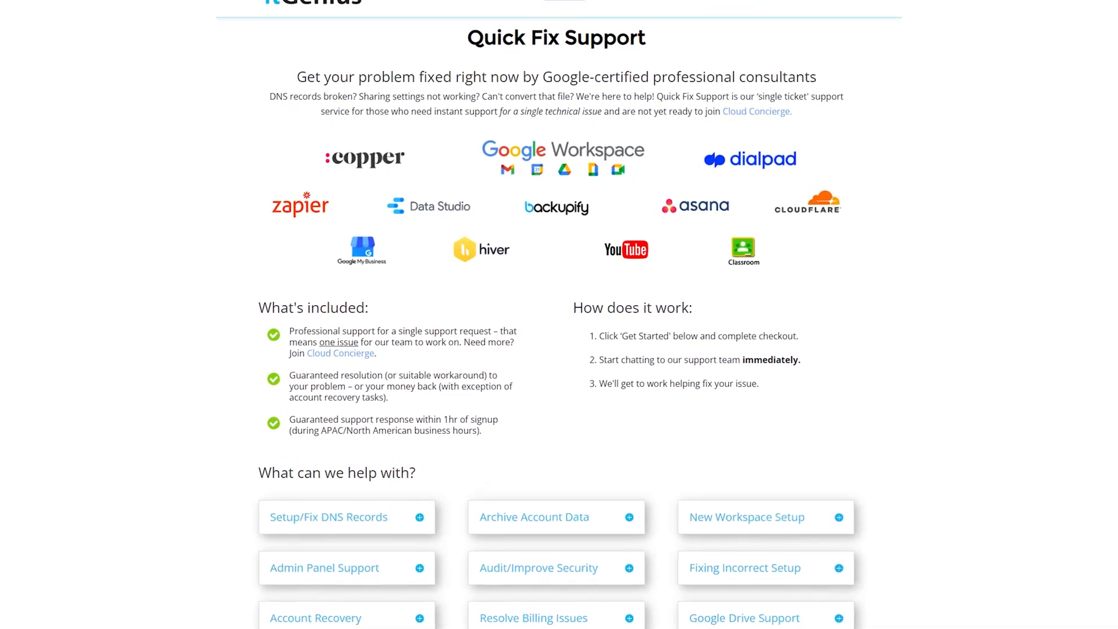